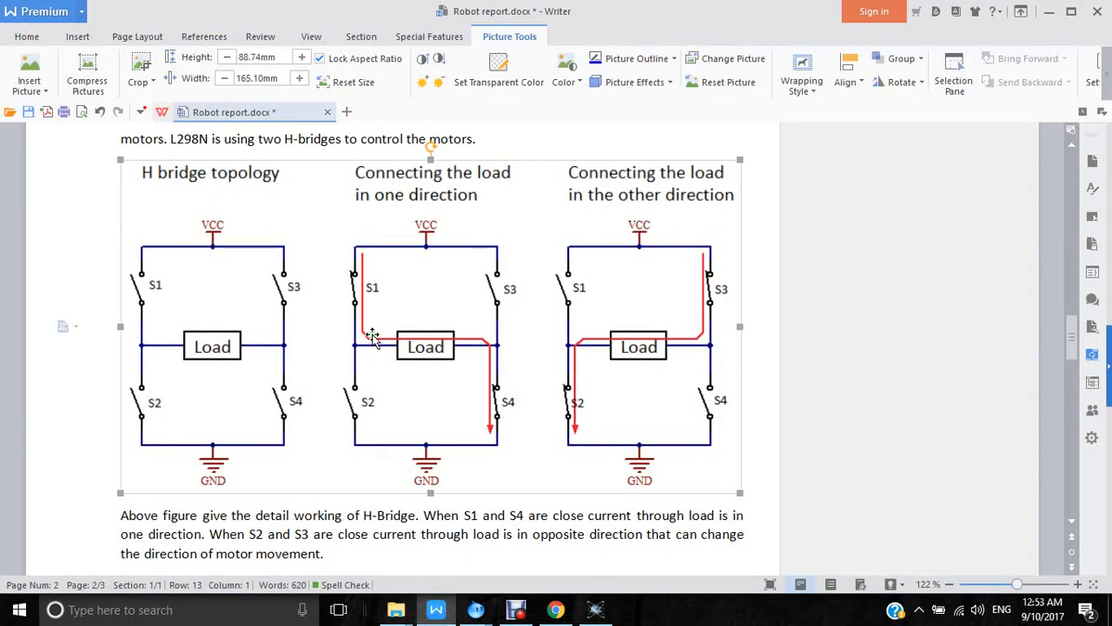
mouse_move(320, 324)
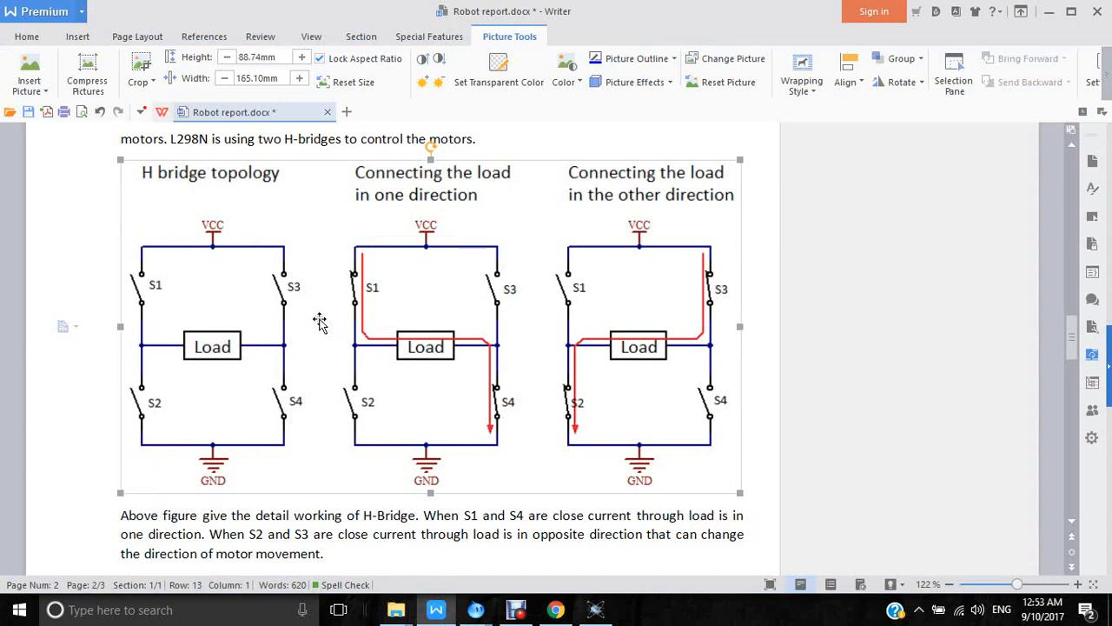
mouse_move(157, 233)
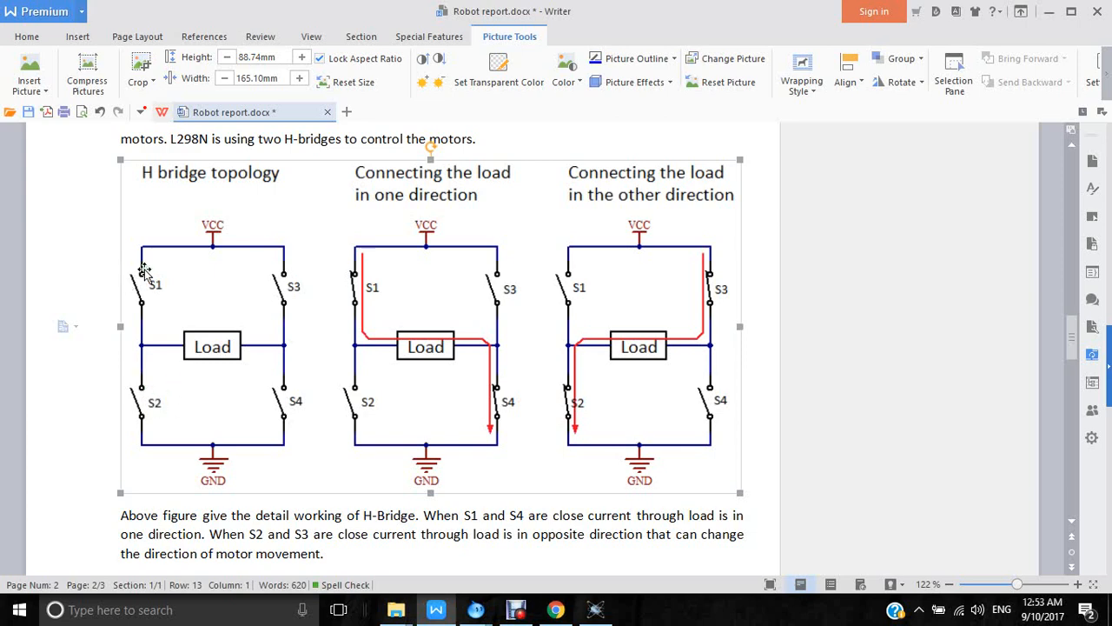
mouse_move(147, 261)
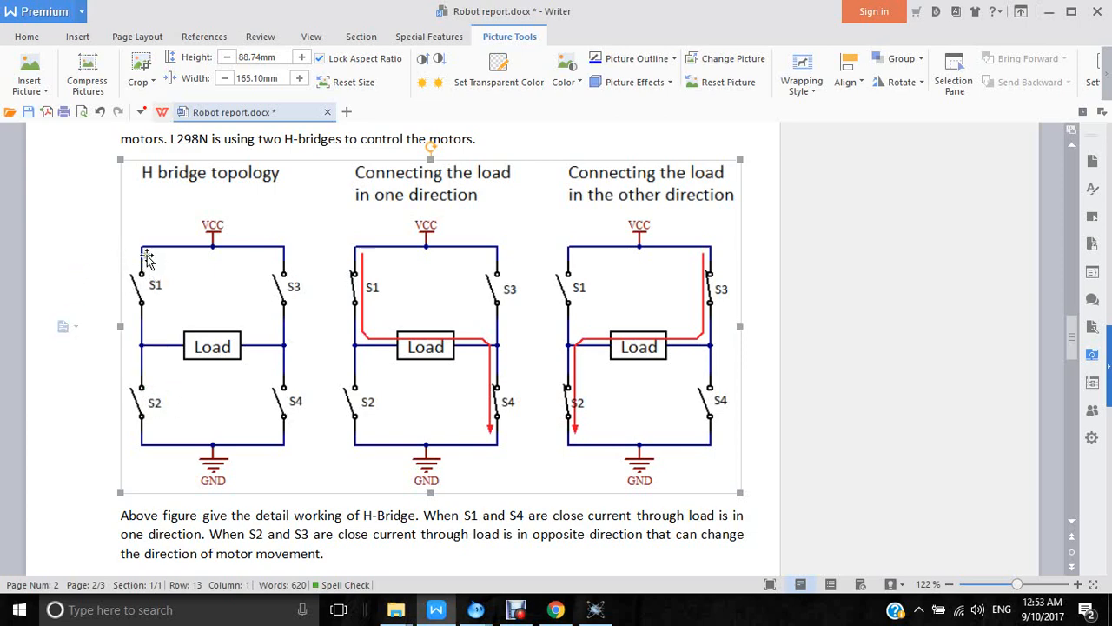
mouse_move(241, 290)
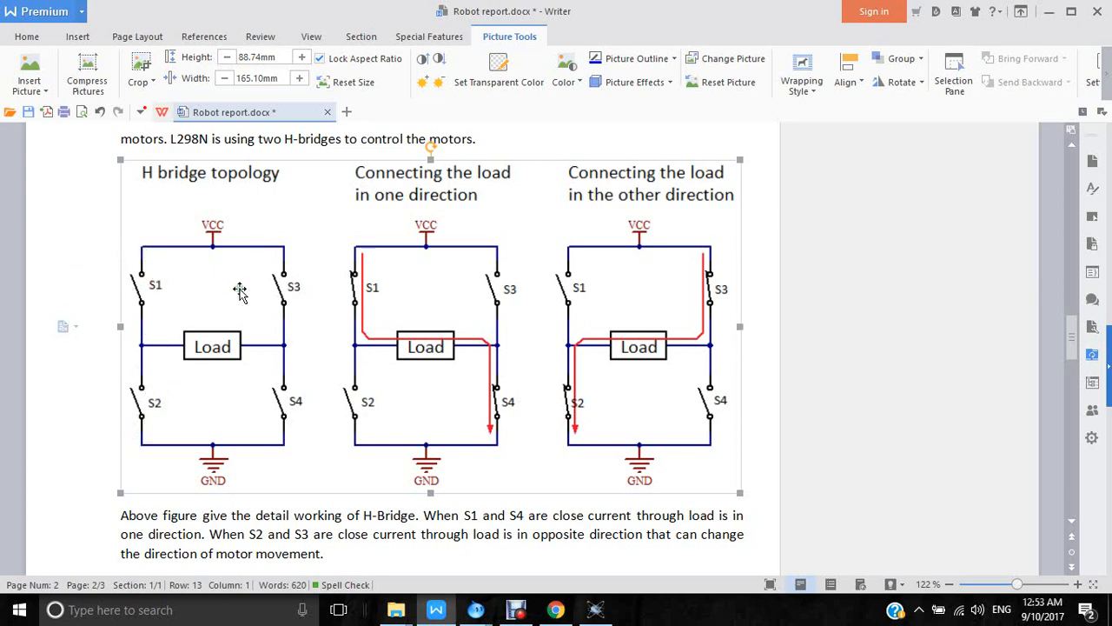
mouse_move(218, 347)
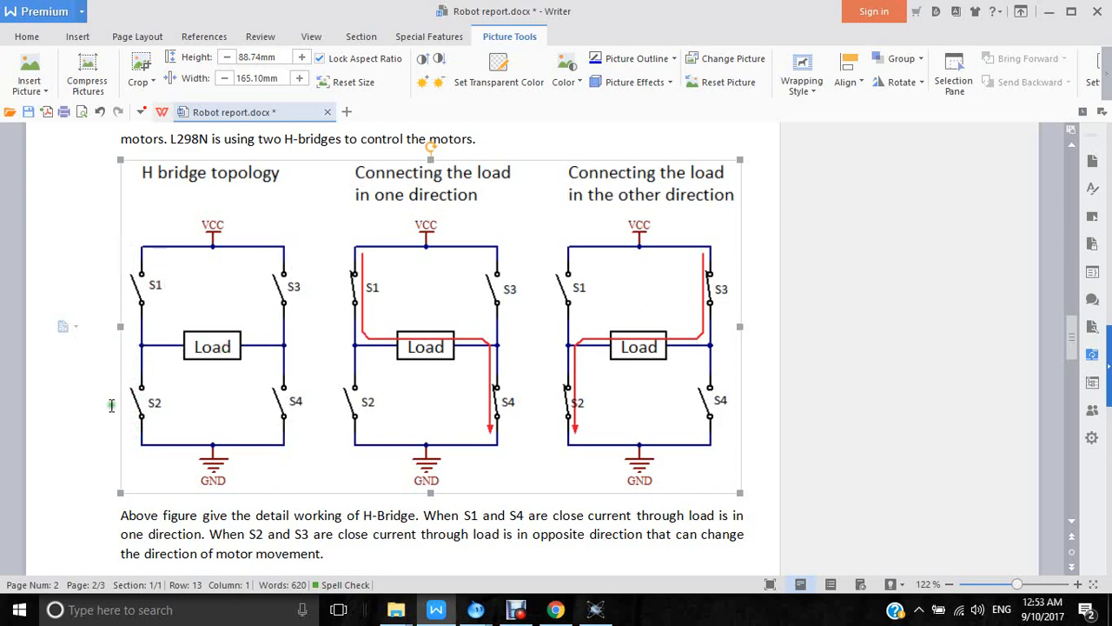
mouse_move(100, 352)
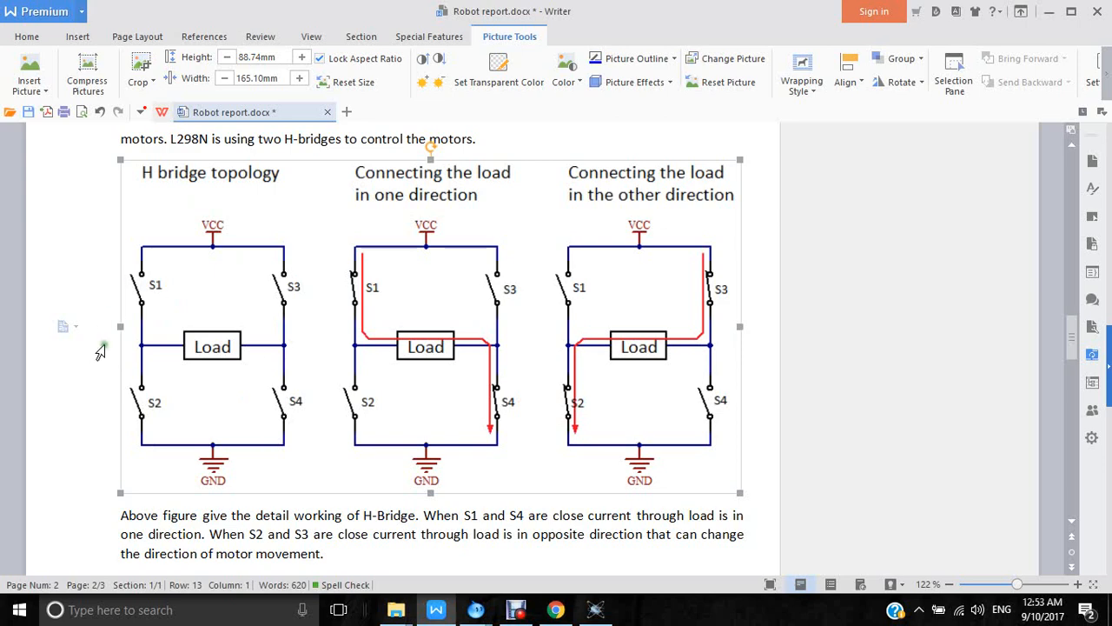
mouse_move(249, 313)
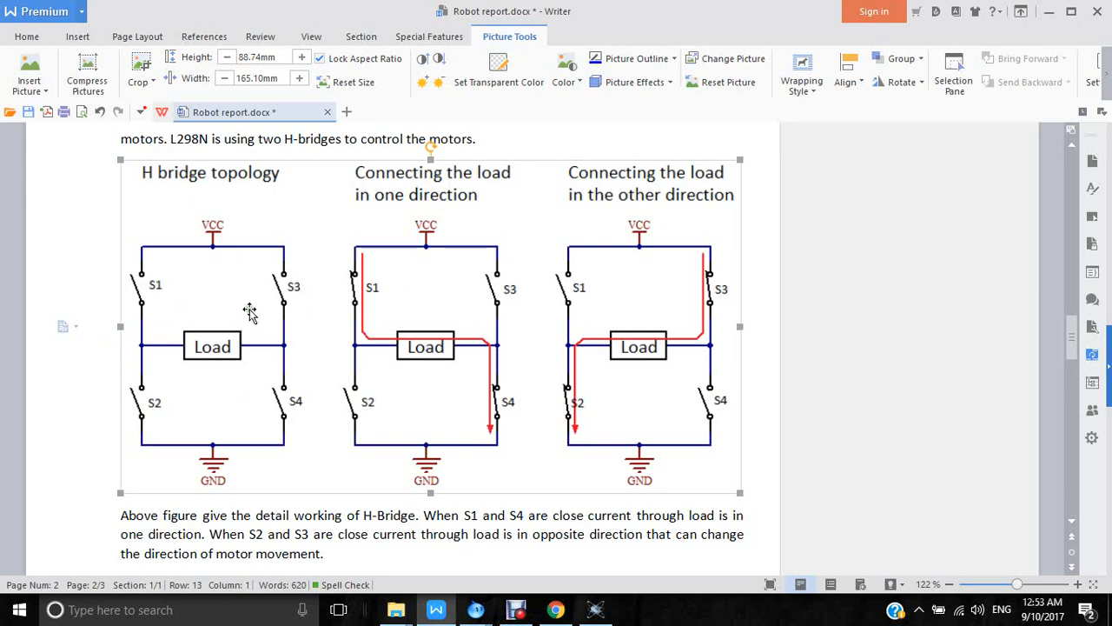
mouse_move(302, 309)
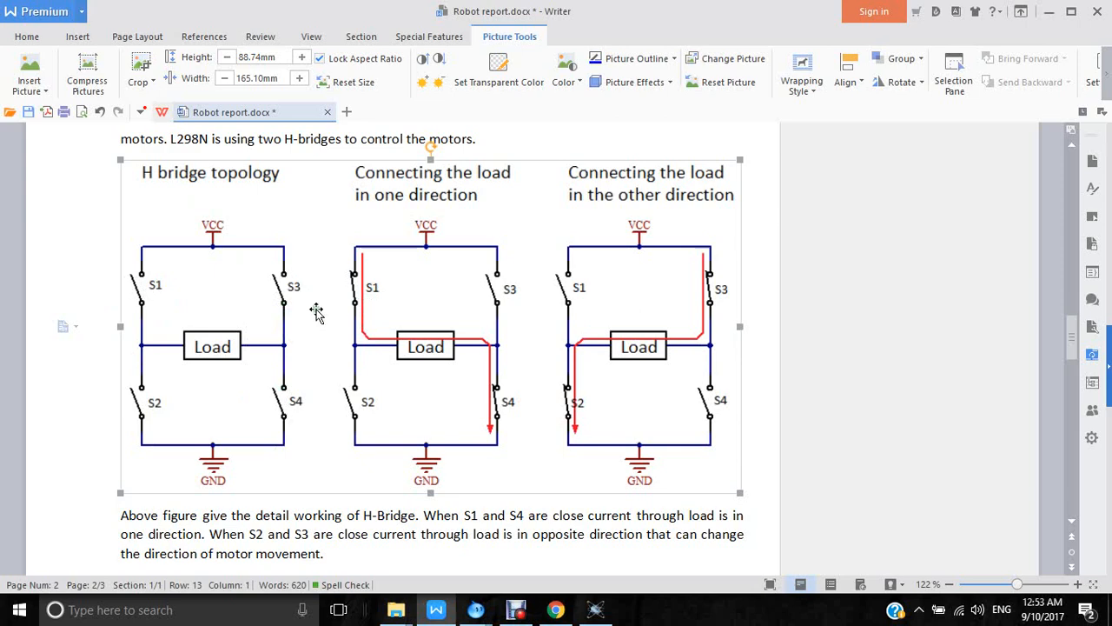
mouse_move(354, 292)
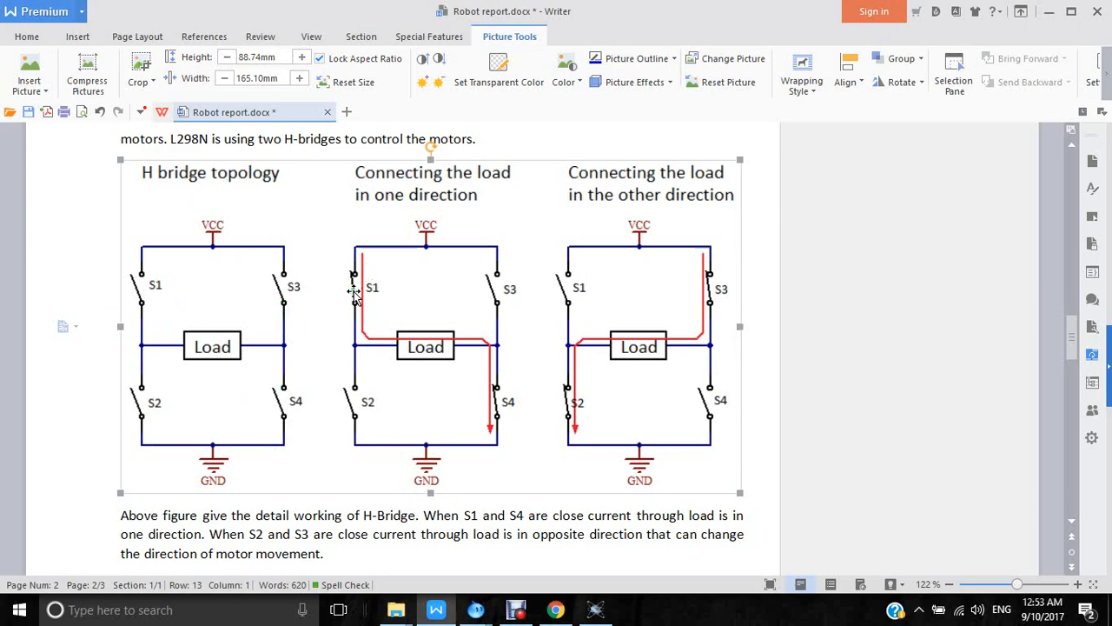
mouse_move(505, 425)
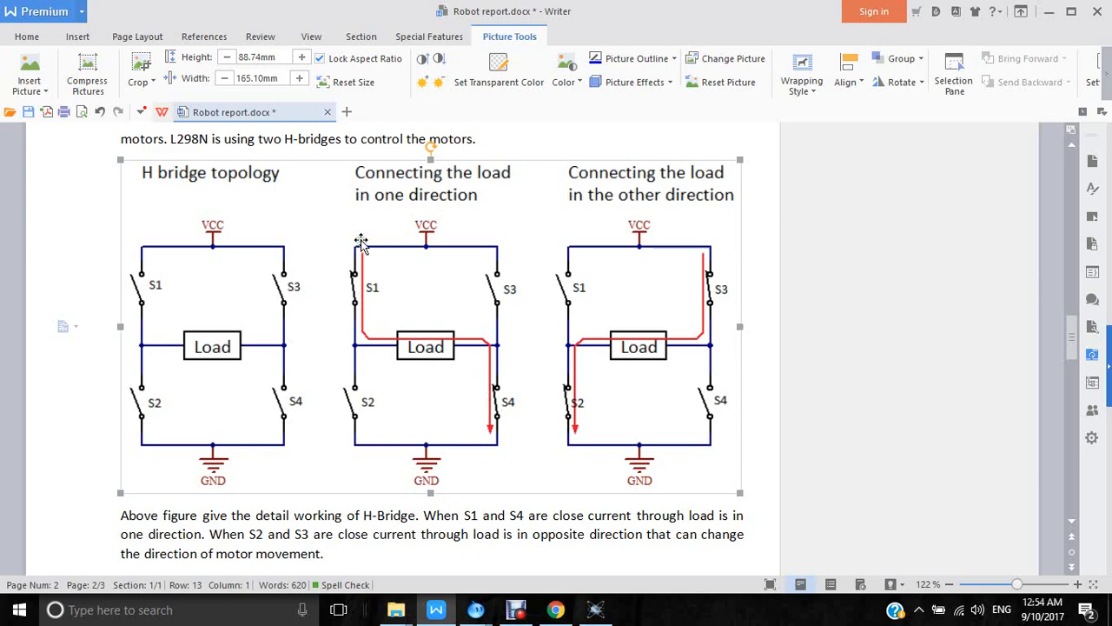
mouse_move(361, 287)
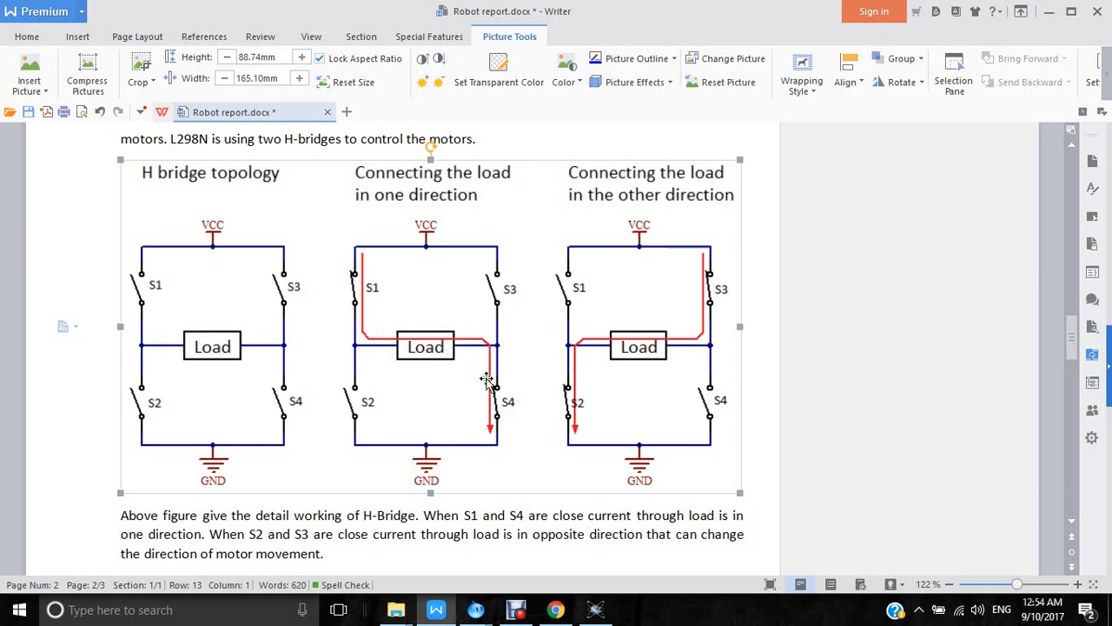
mouse_move(352, 283)
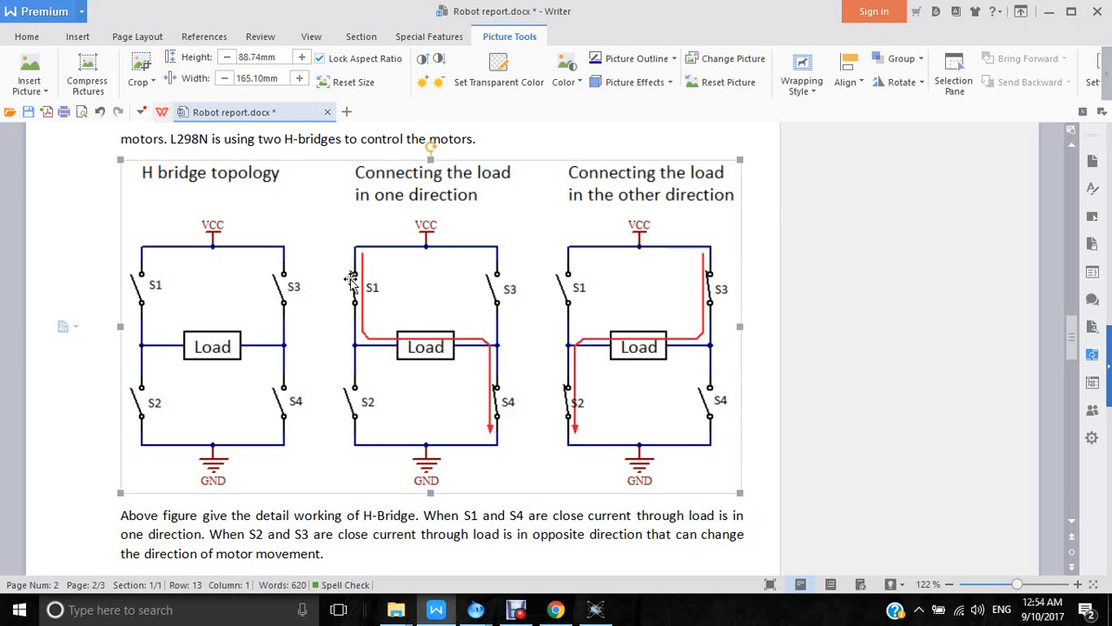
mouse_move(368, 341)
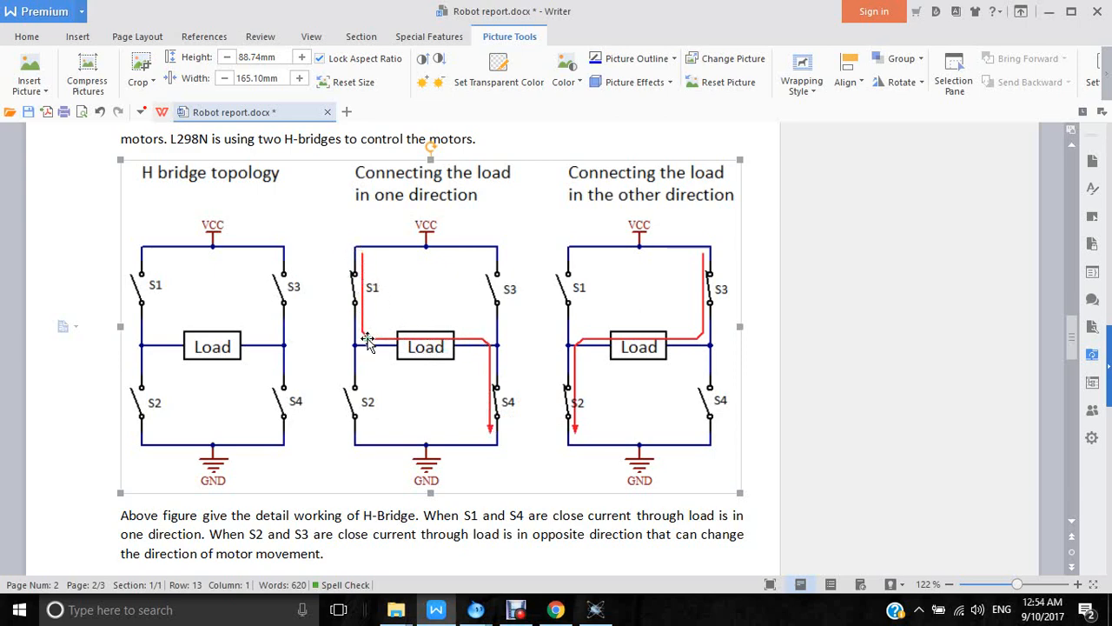
mouse_move(357, 304)
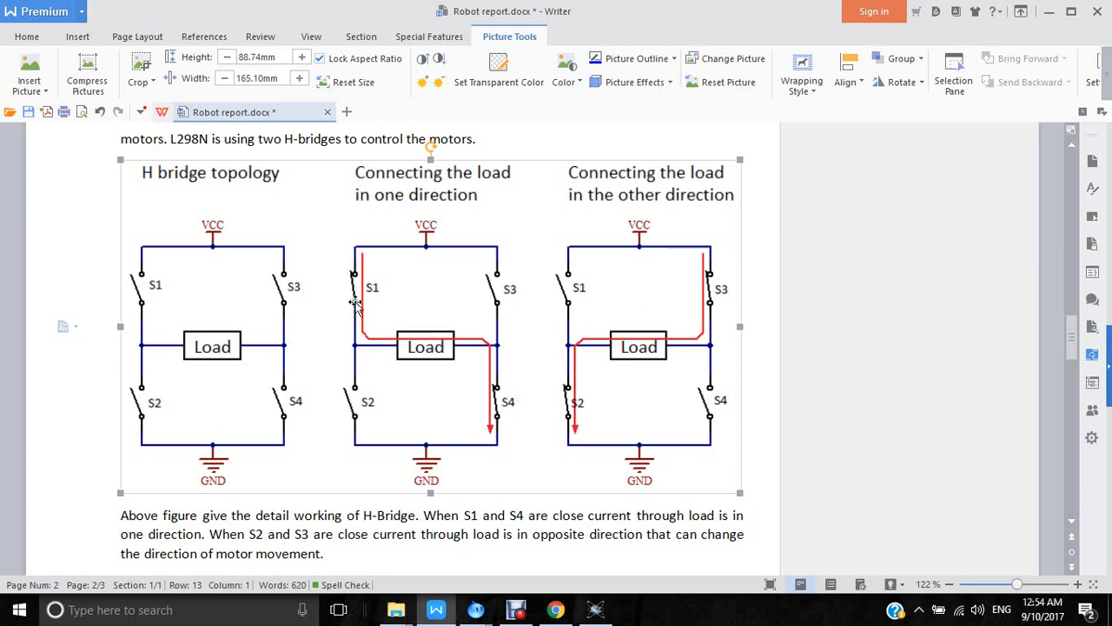
mouse_move(719, 285)
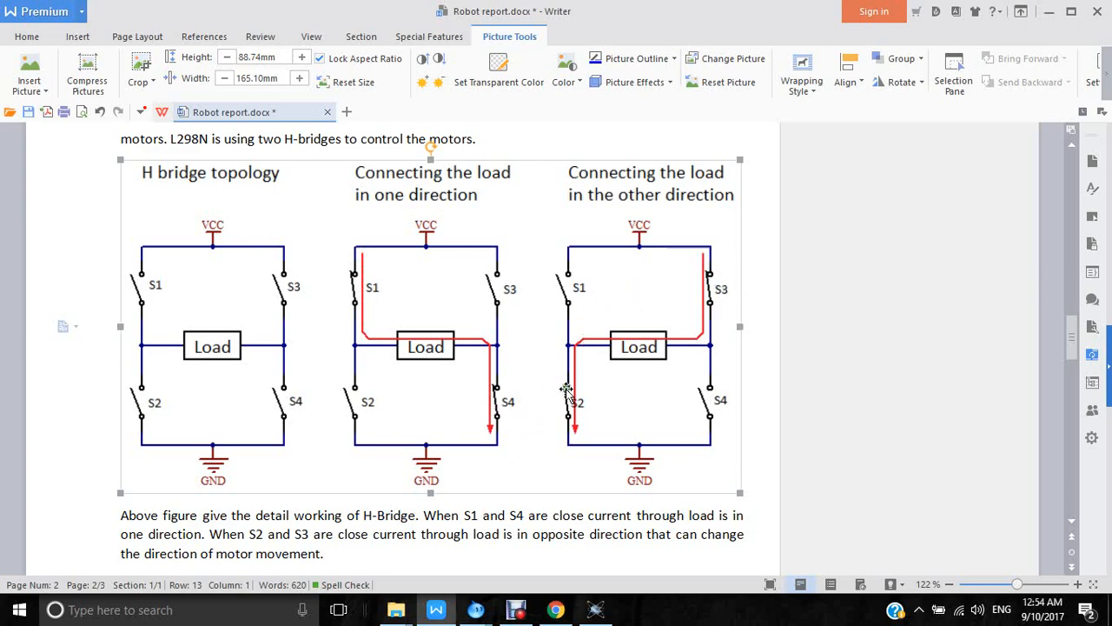
mouse_move(700, 289)
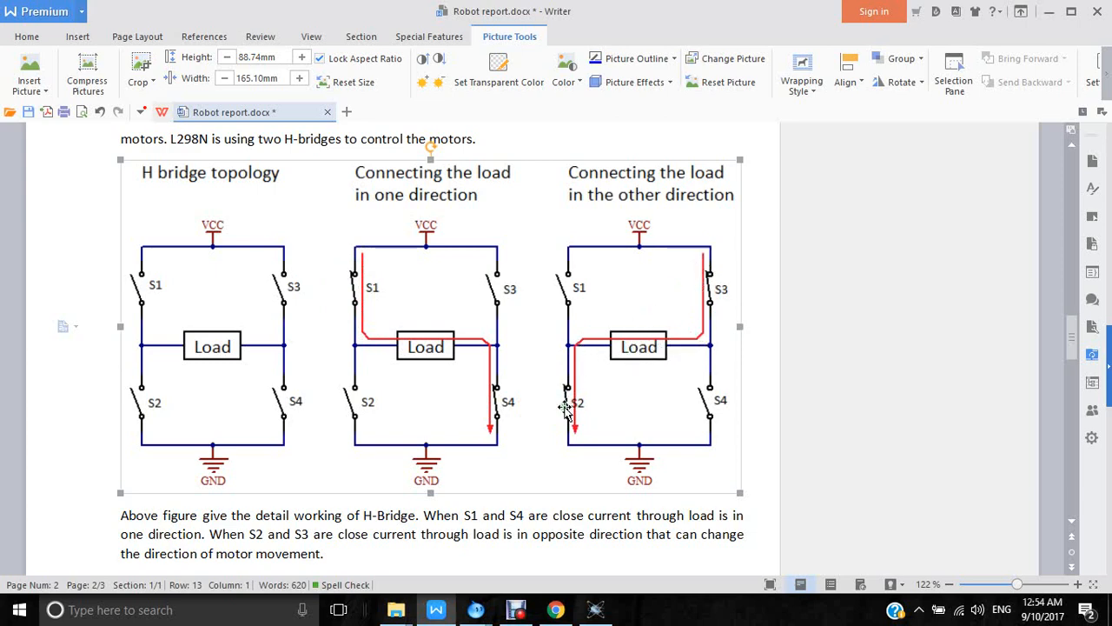
mouse_move(618, 335)
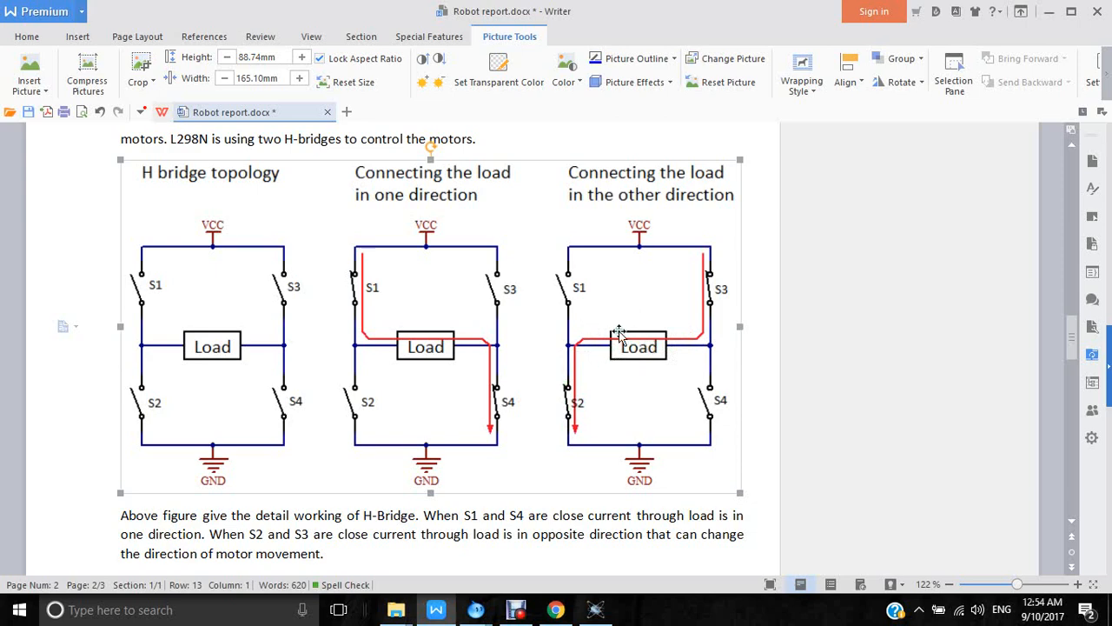
mouse_move(658, 333)
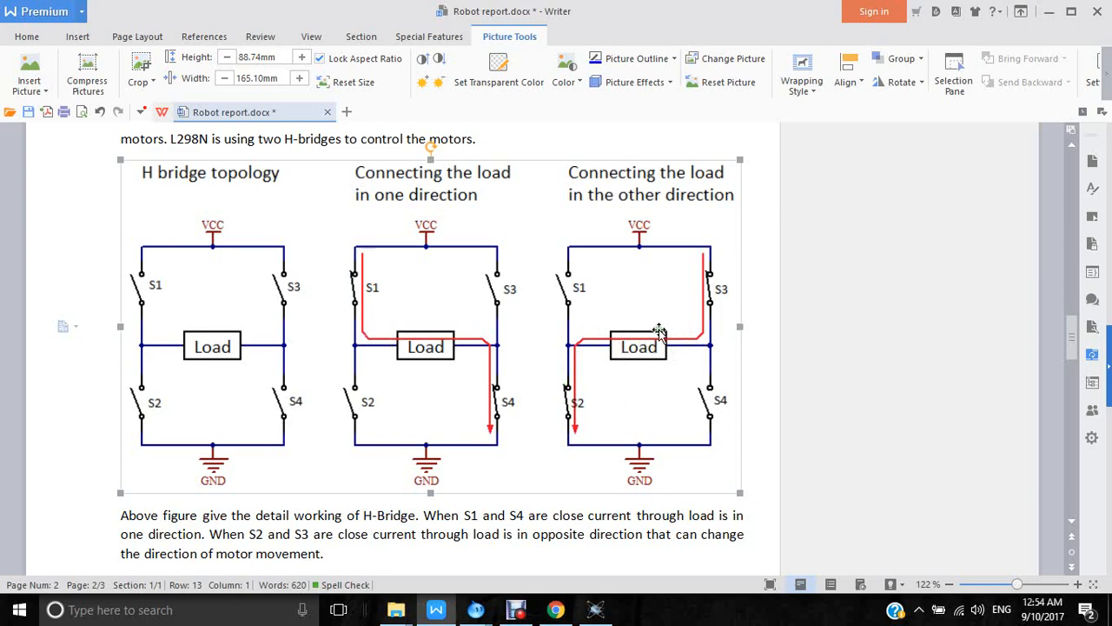
Bring the H-bridge transistor motor schematic to the front and start its simulation with all switches open
scroll("down", 3)
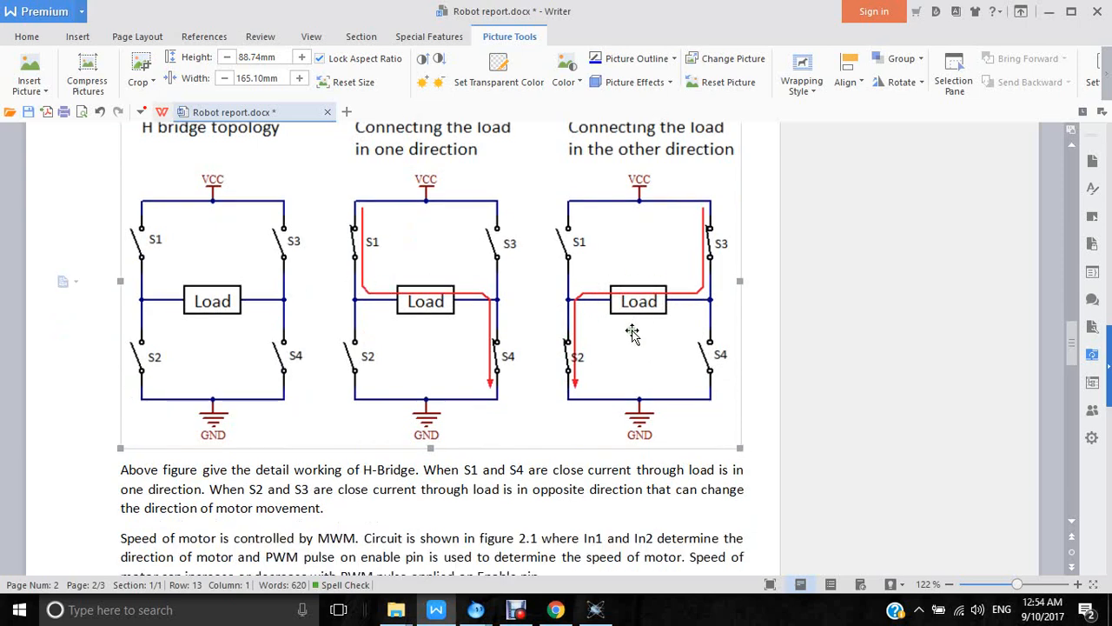
mouse_move(620, 397)
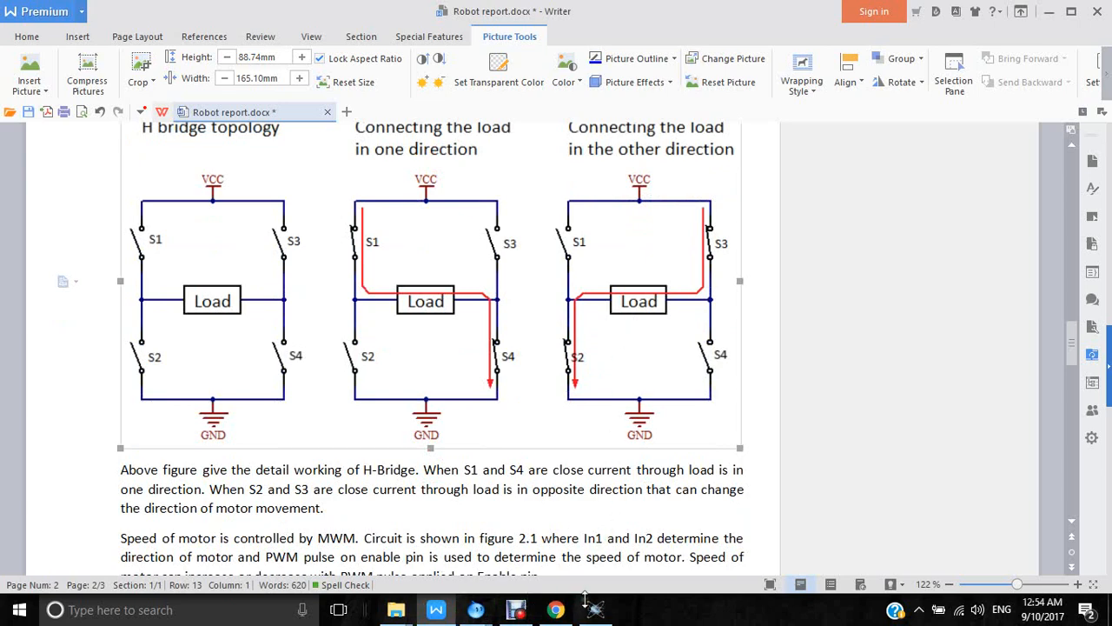
left_click(595, 609)
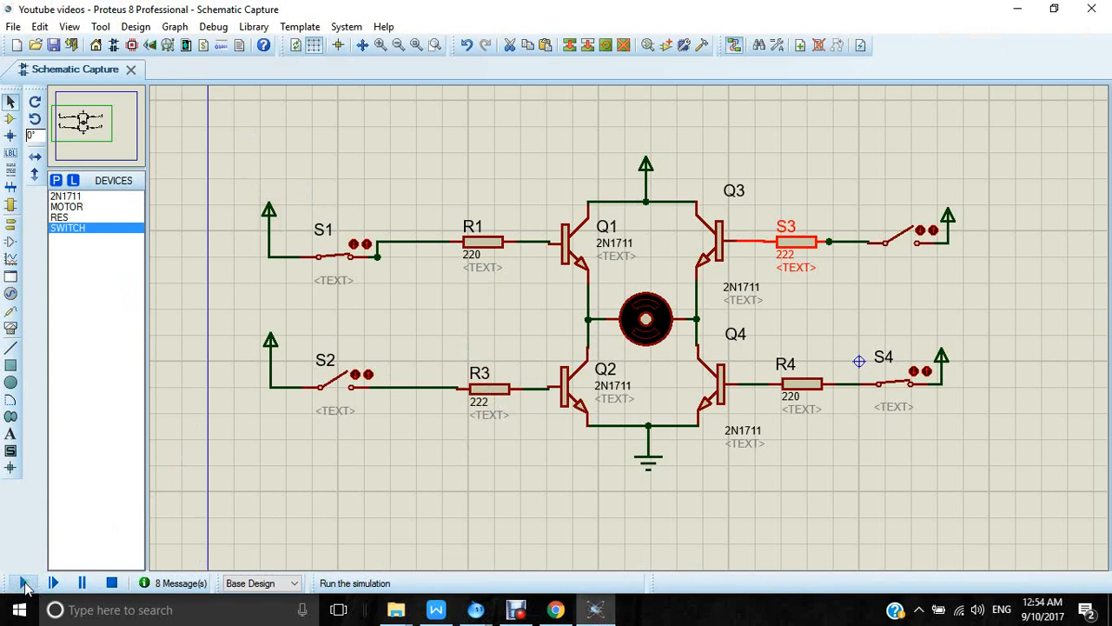
left_click(24, 582)
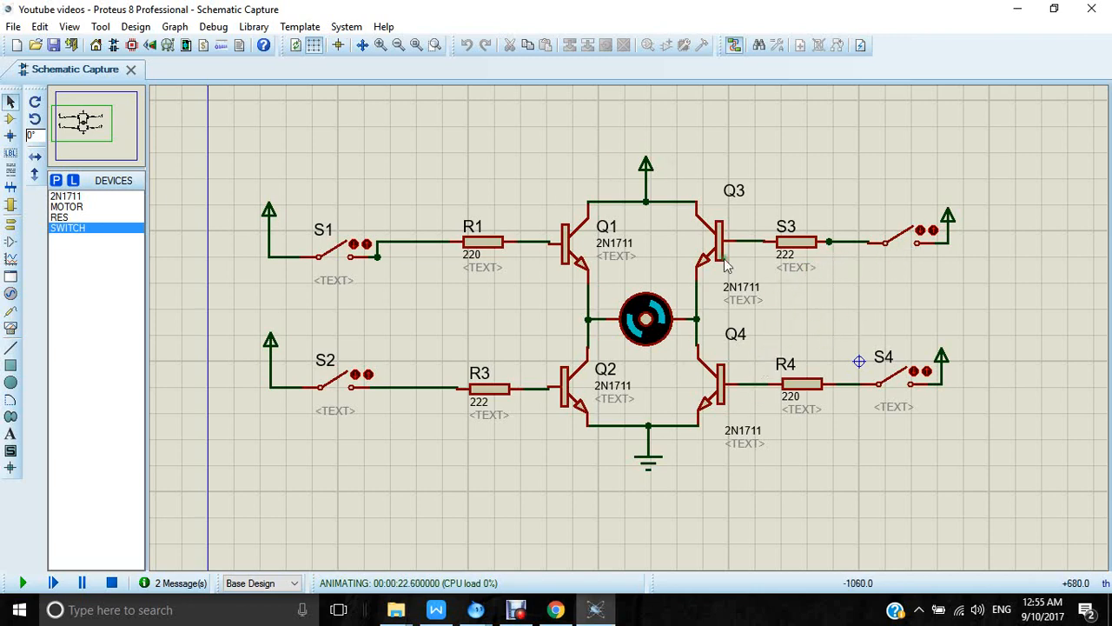
mouse_move(544, 352)
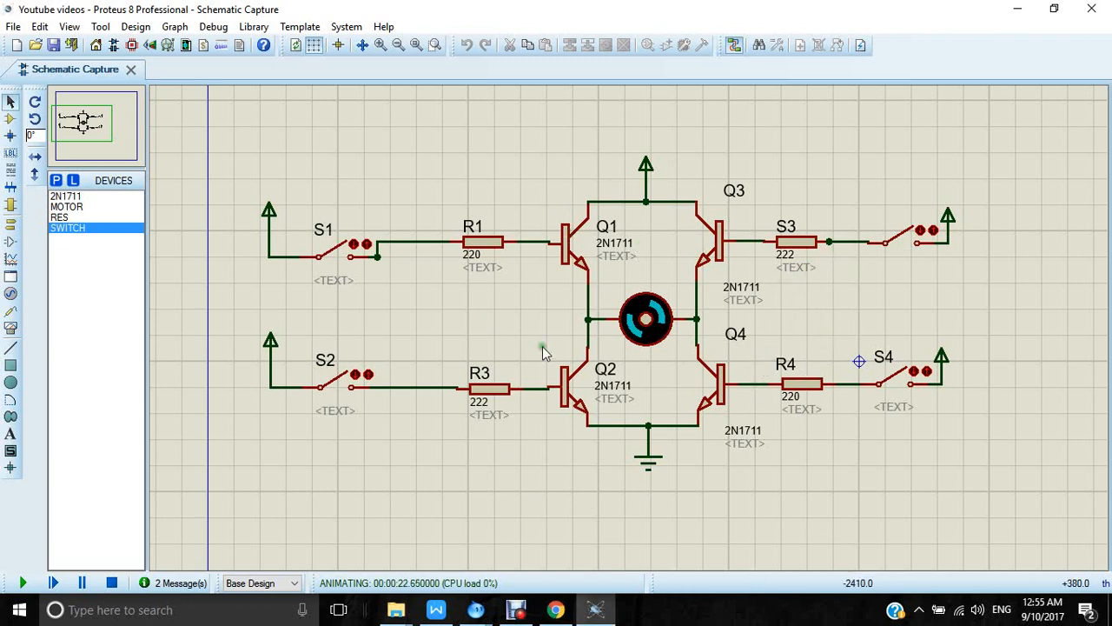
mouse_move(615, 391)
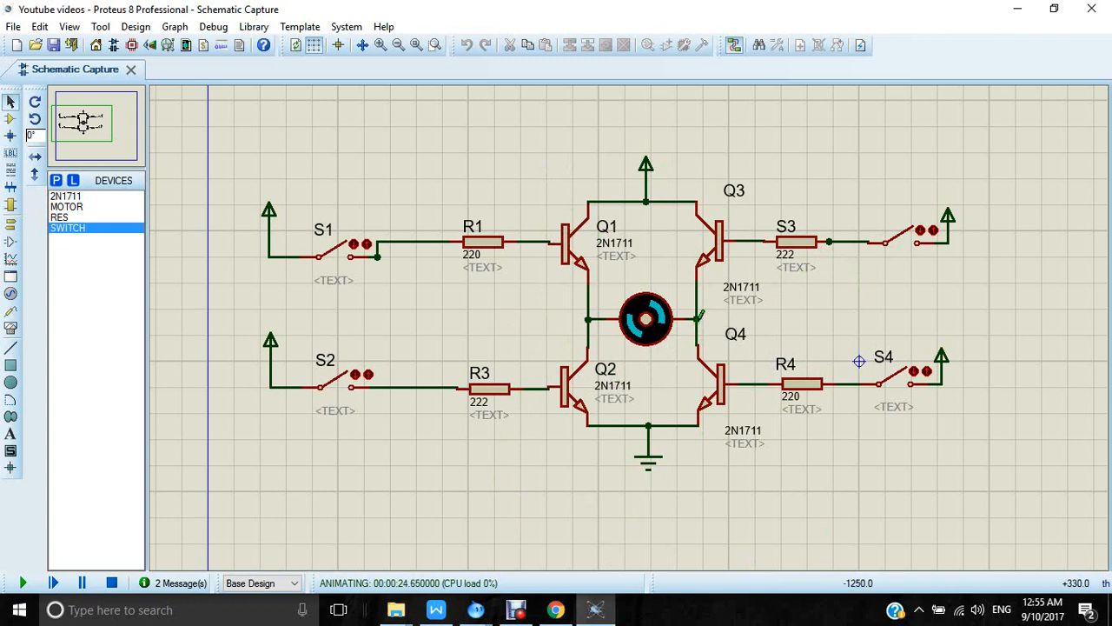
mouse_move(695, 330)
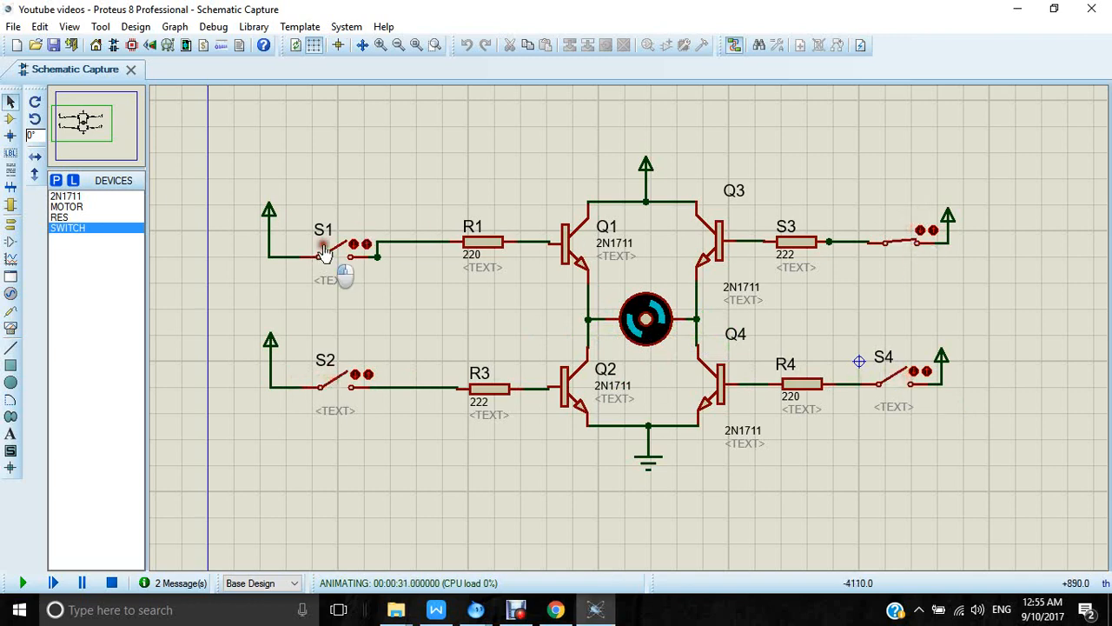
mouse_move(382, 473)
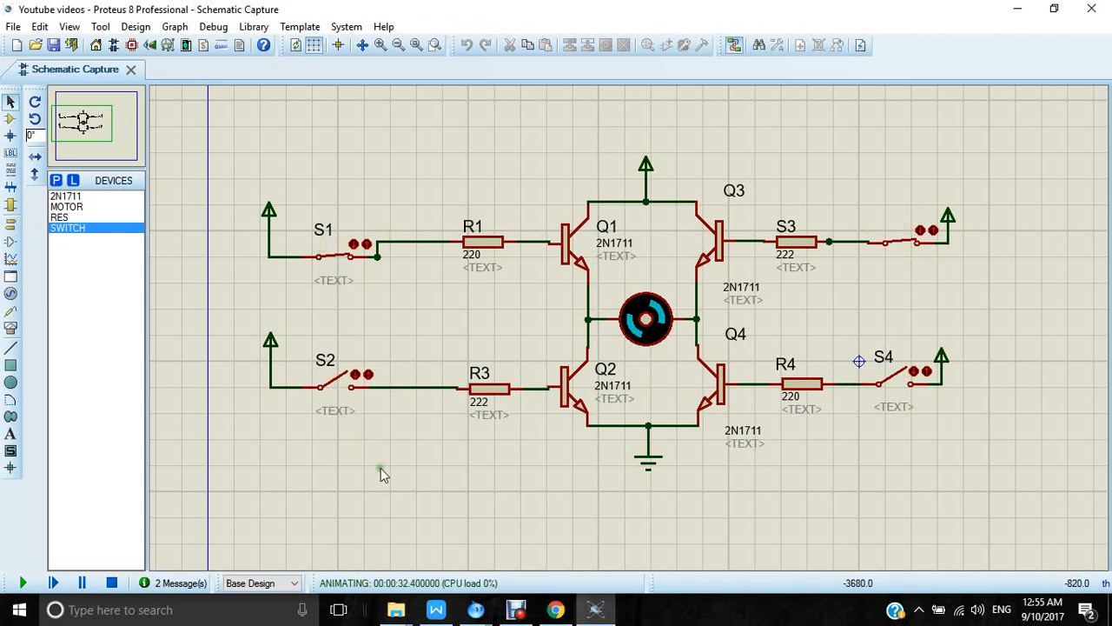